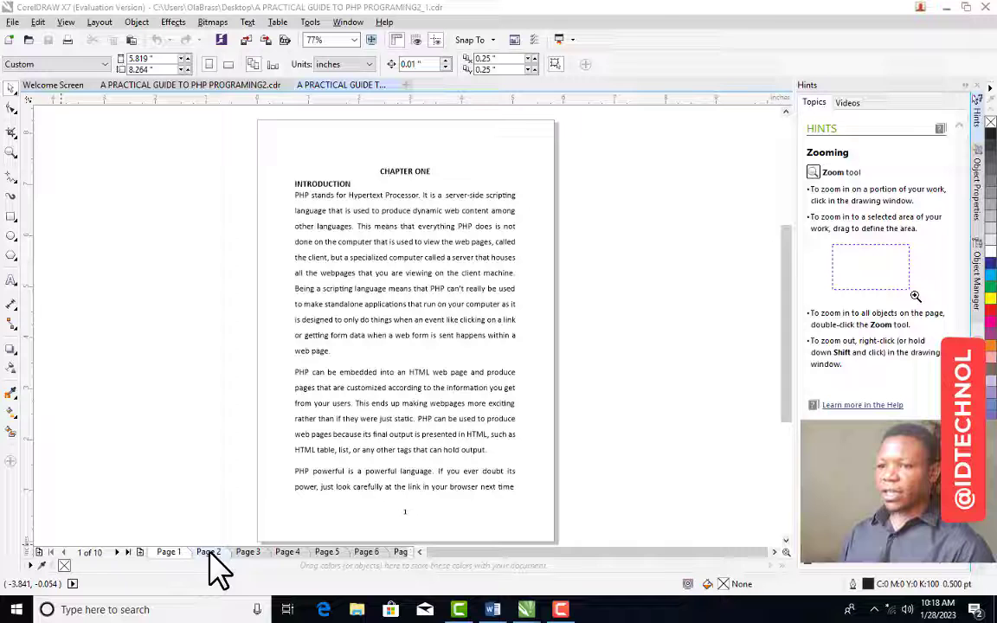
Step: Flip through page 2 to page 6 and select the XAMPP Control Panel screenshot
left_click(288, 552)
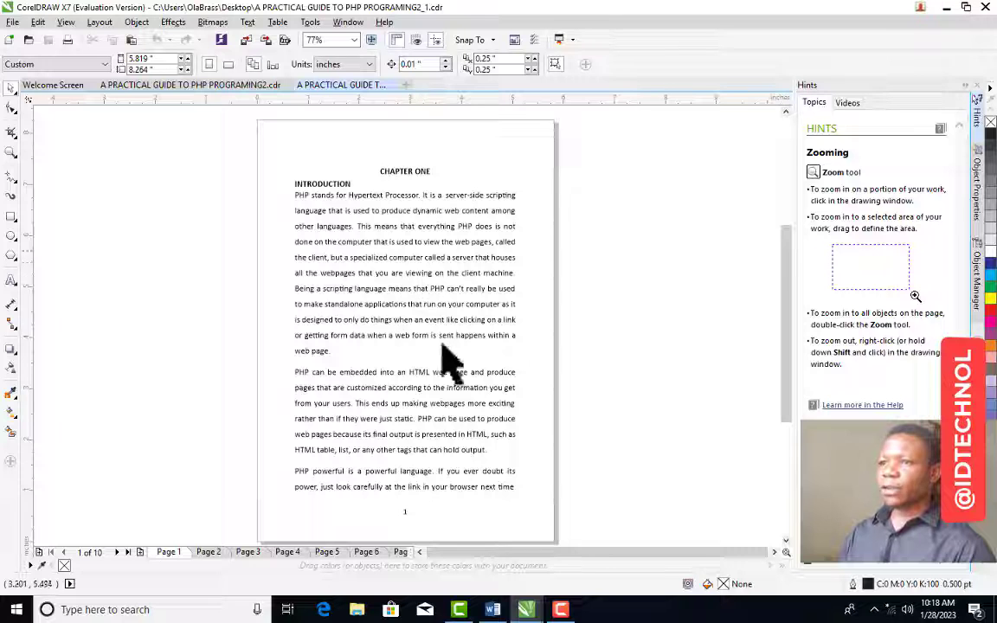
left_click(371, 195)
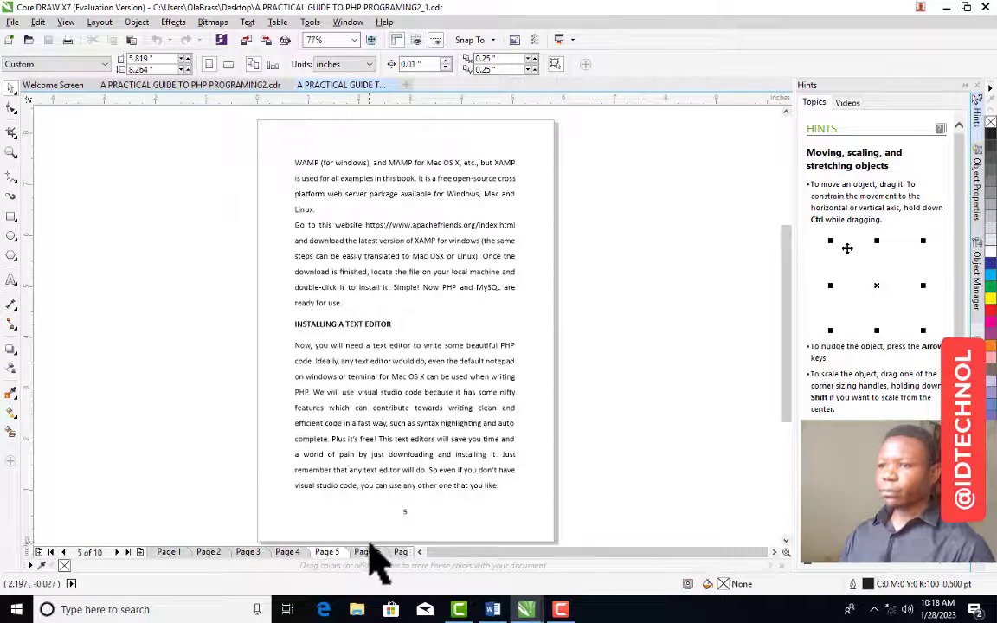
left_click(388, 552)
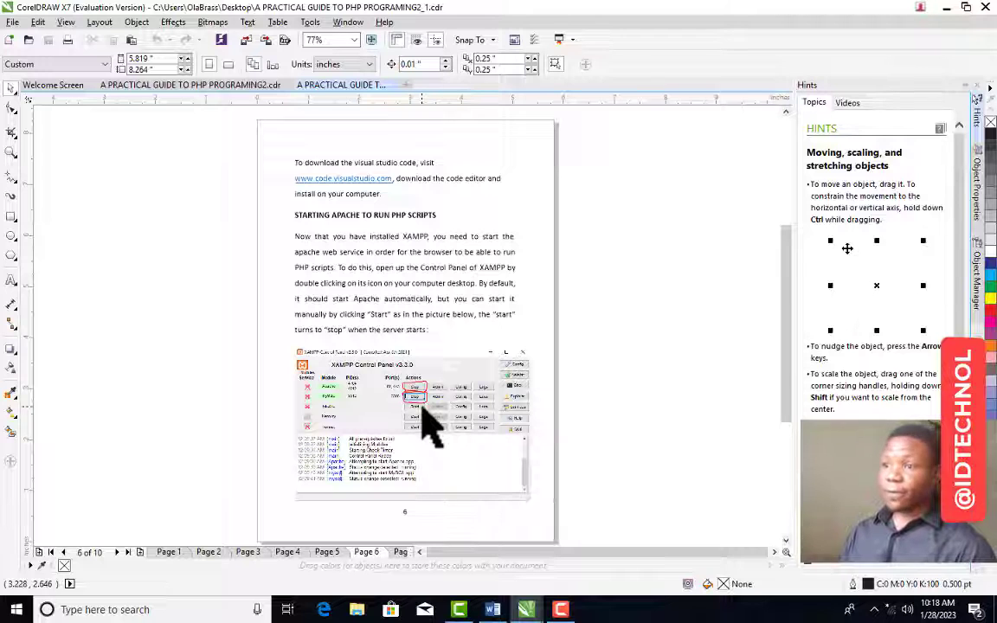
left_click(413, 424)
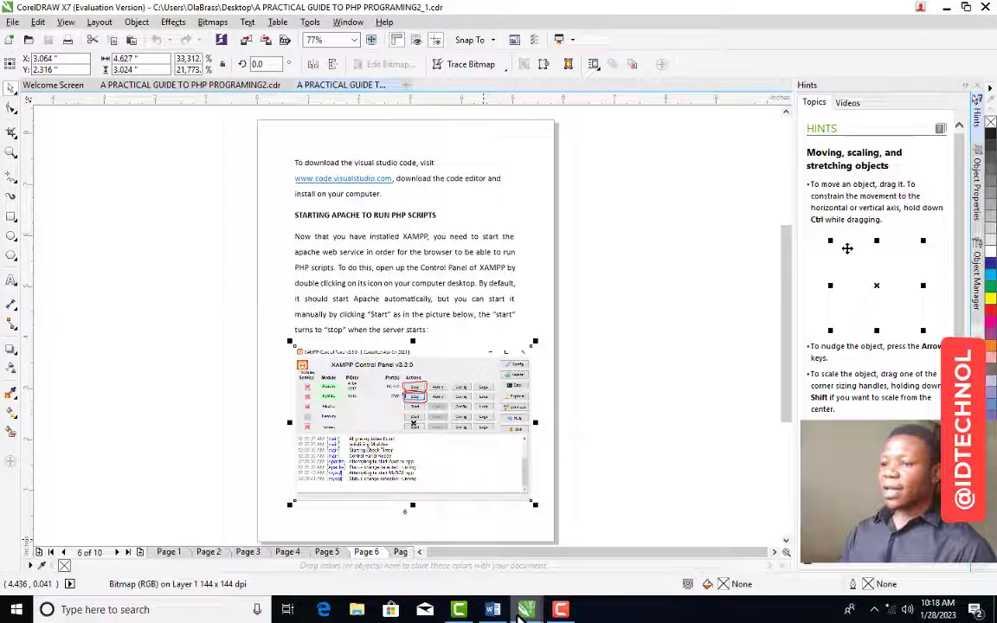
left_click(493, 610)
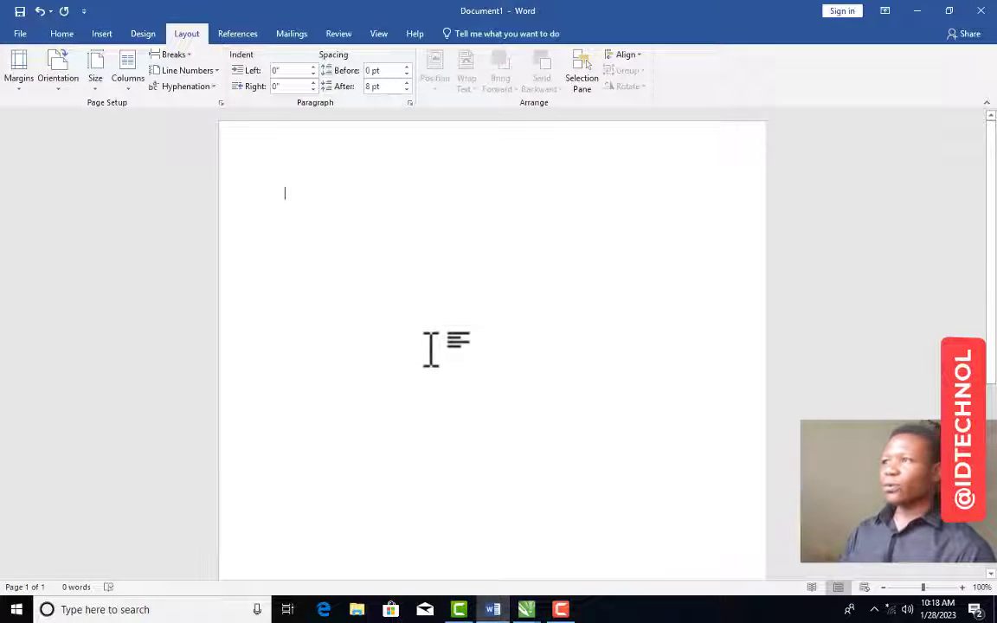
mouse_move(427, 349)
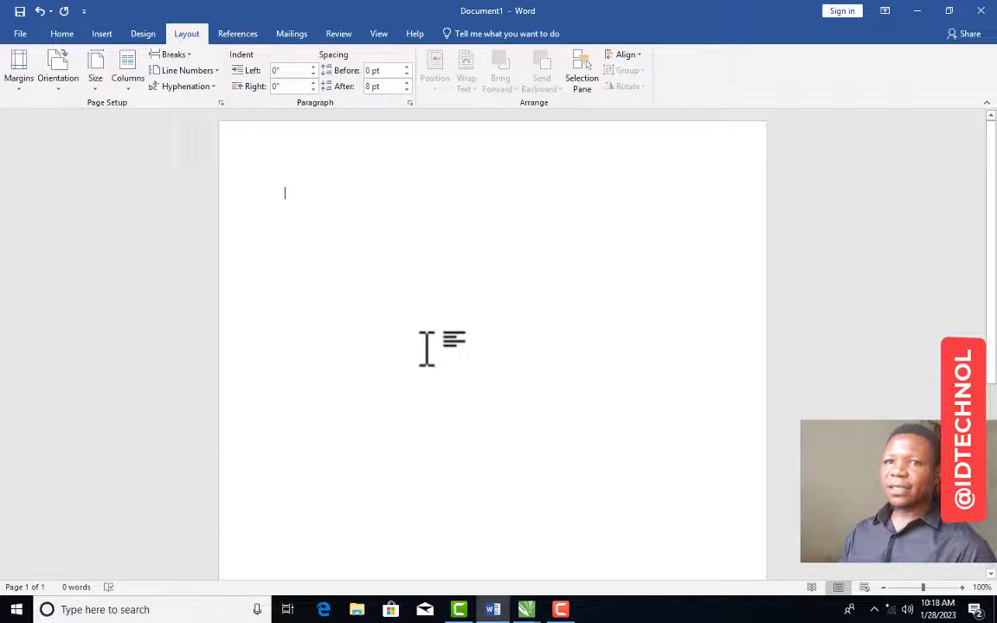
mouse_move(462, 311)
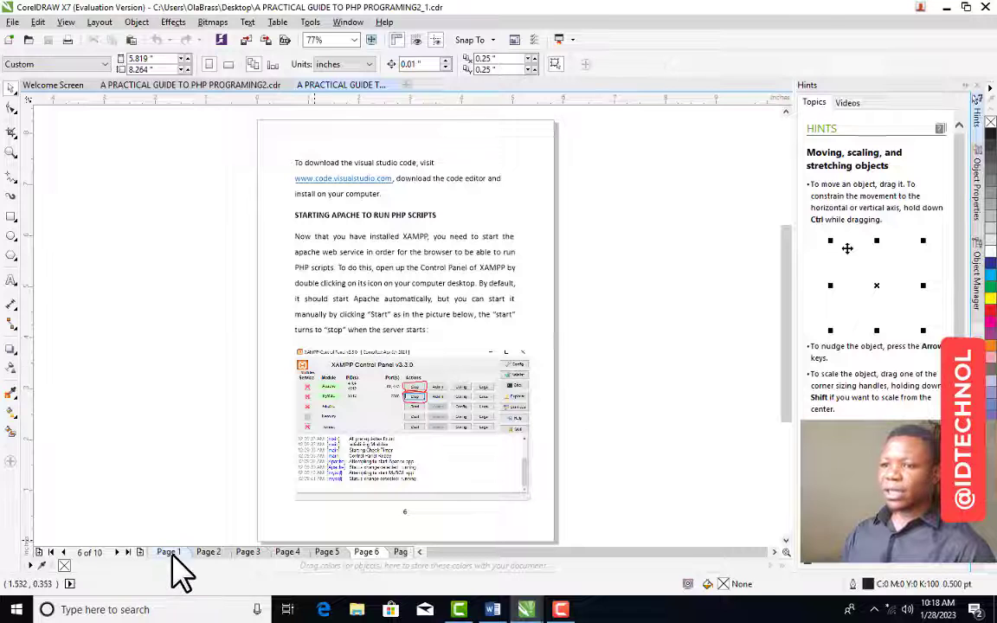
Step: Switch back to page 1 to show Chapter One's introduction
left_click(168, 553)
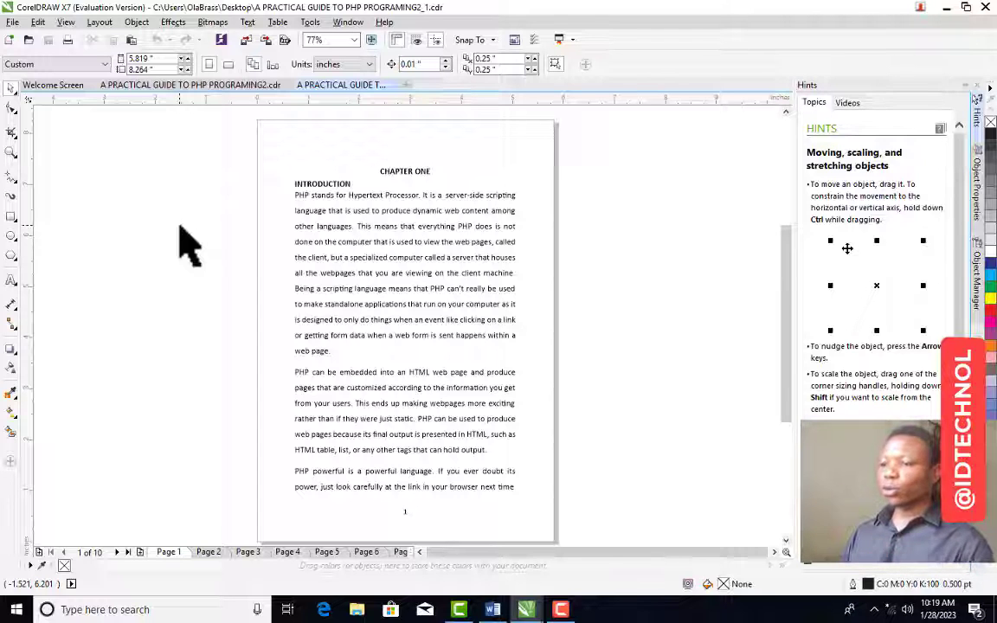
mouse_move(437, 346)
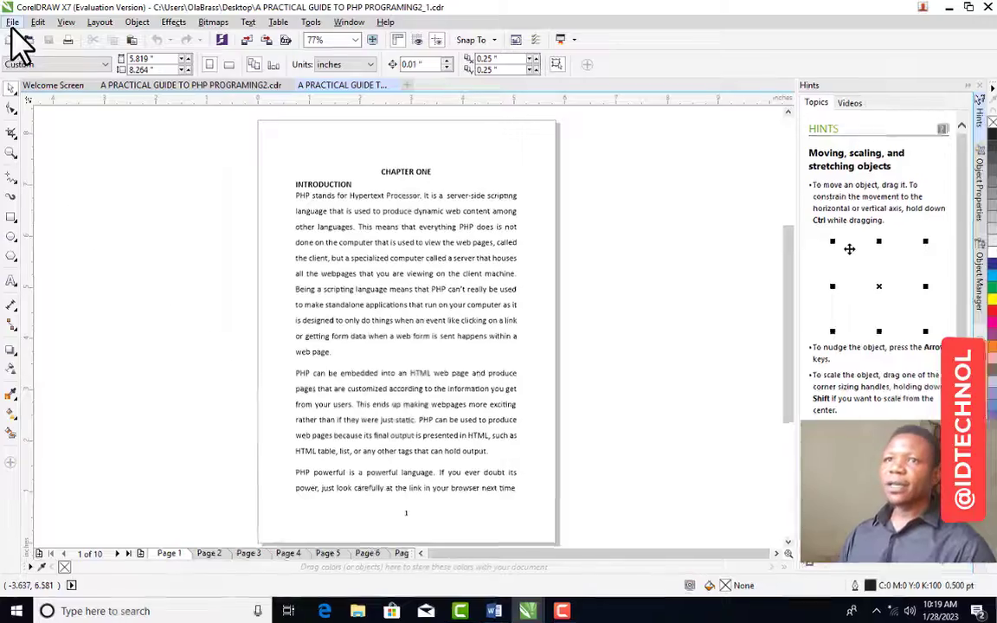
Step: Use File > Save As to set the save type to PDF - Adobe Portable Document Format
left_click(15, 23)
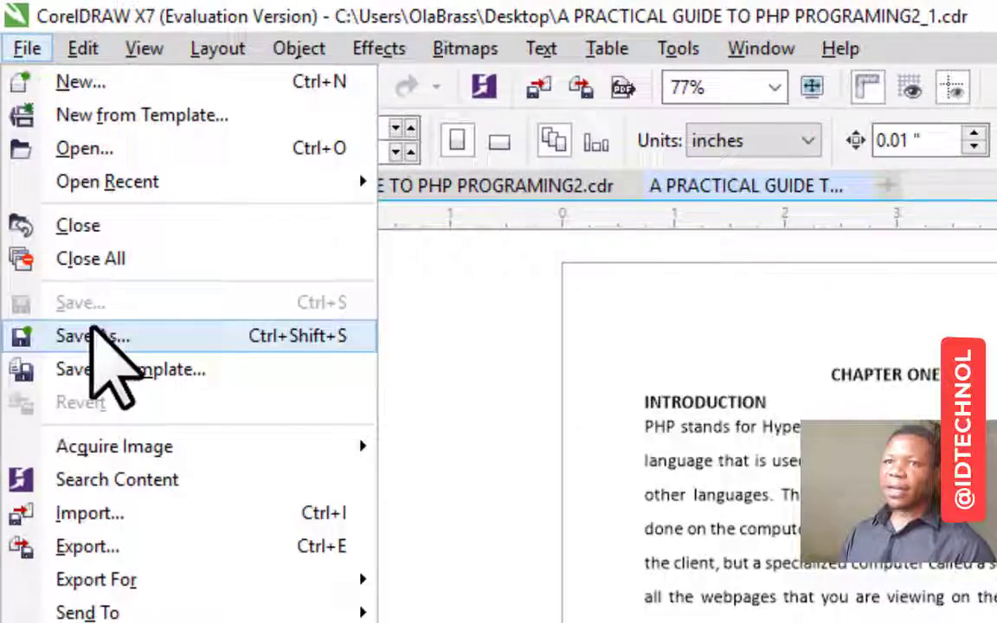
left_click(92, 336)
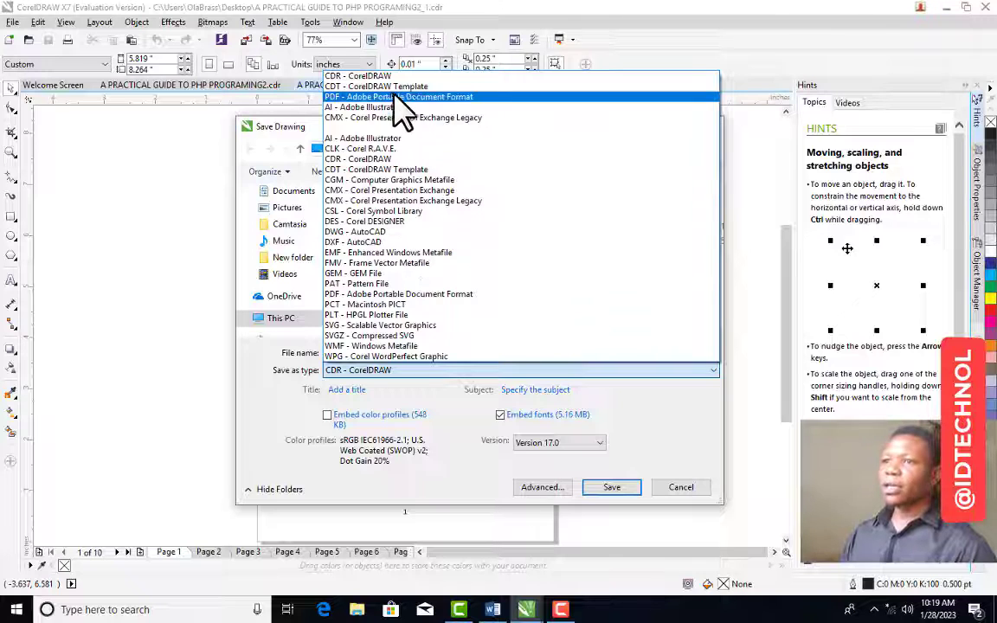
mouse_move(463, 130)
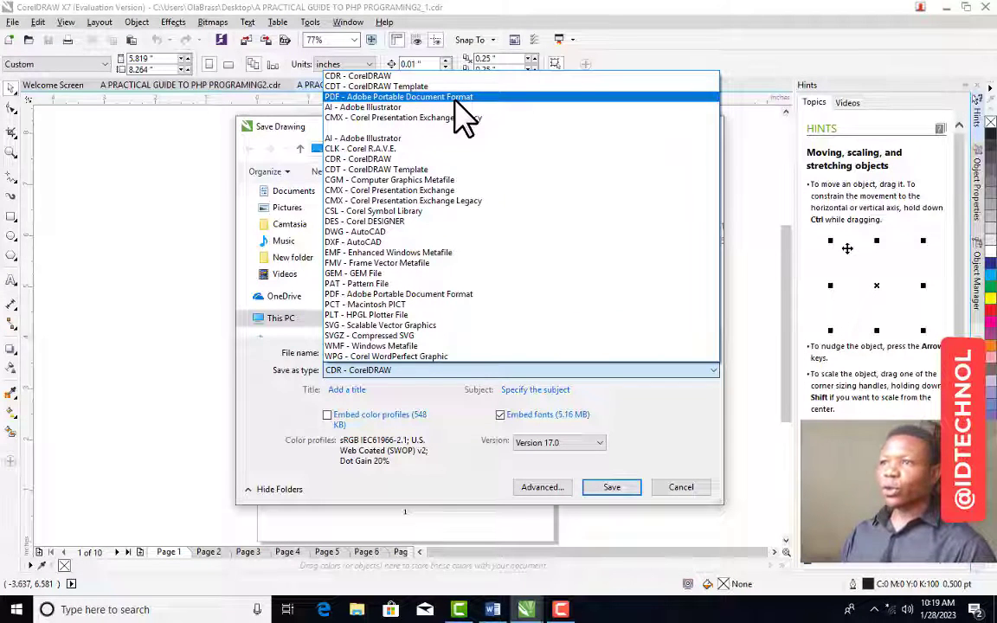
left_click(395, 96)
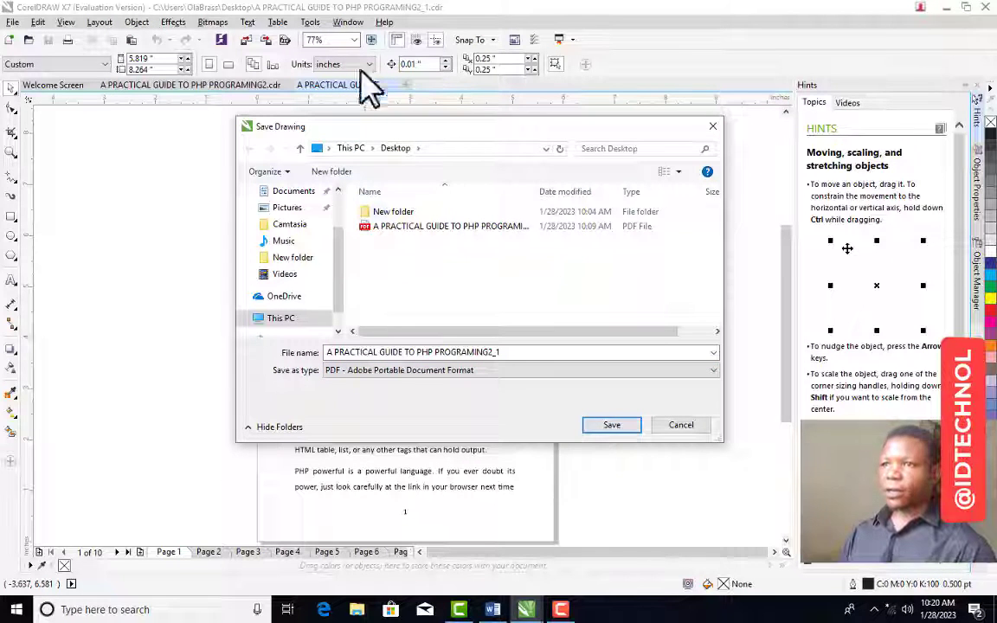
Step: Choose the desktop's New folder as the destination and save, bringing up PDF Settings
double_click(394, 211)
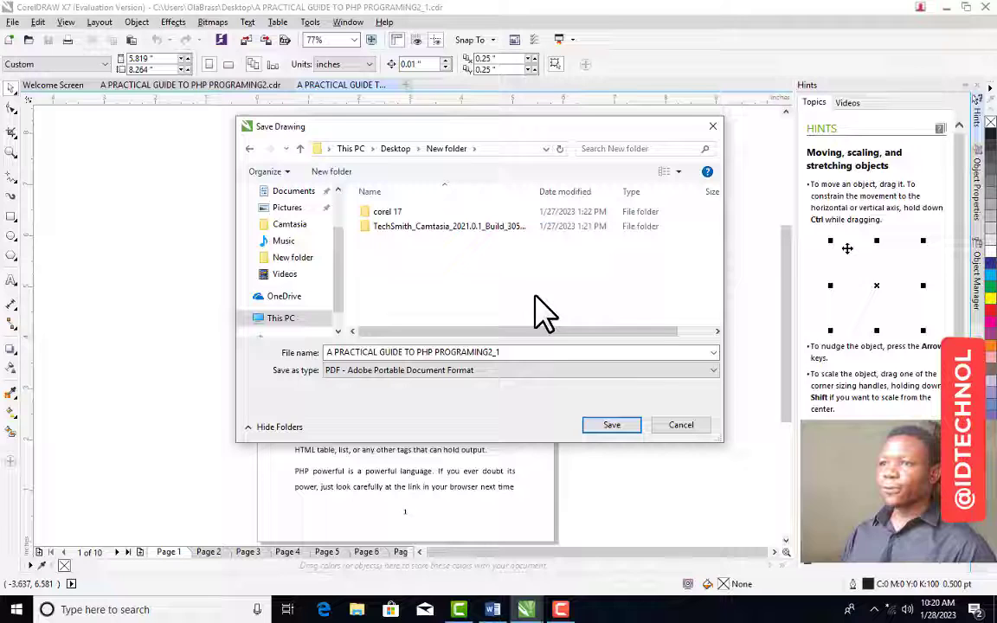
mouse_move(443, 277)
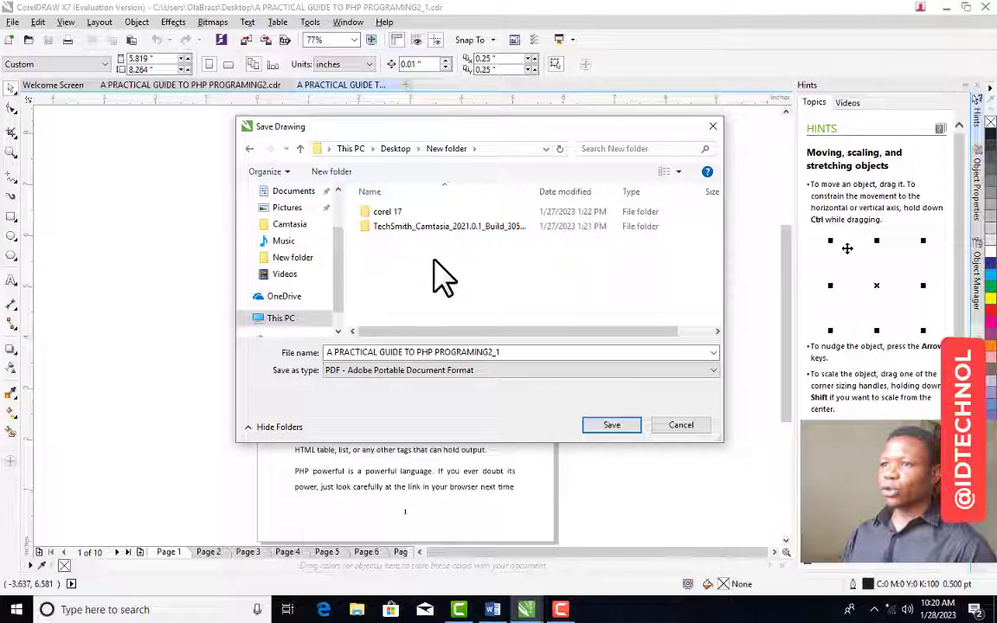
mouse_move(611, 425)
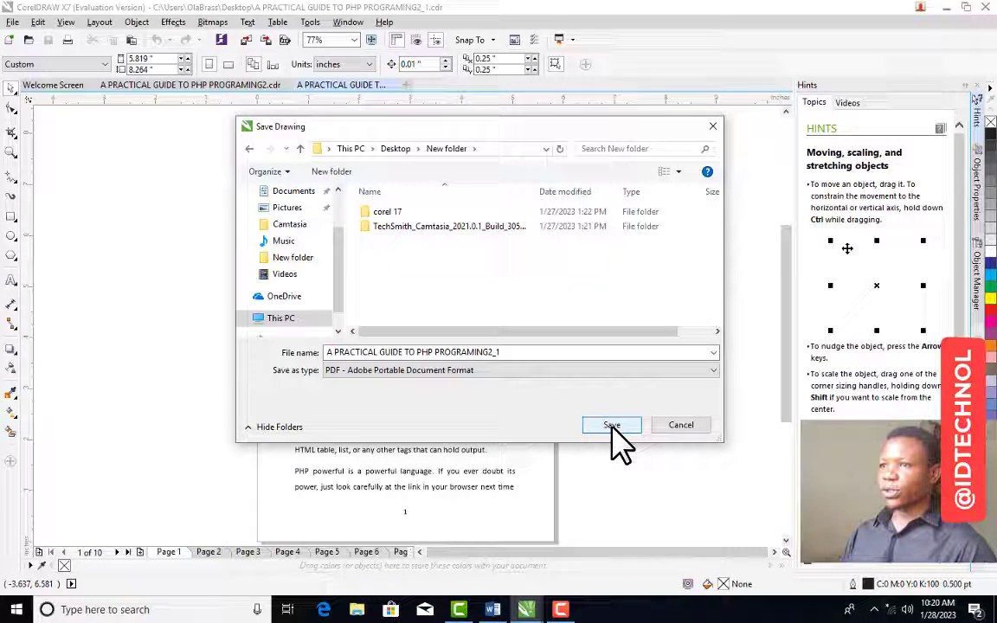
left_click(611, 426)
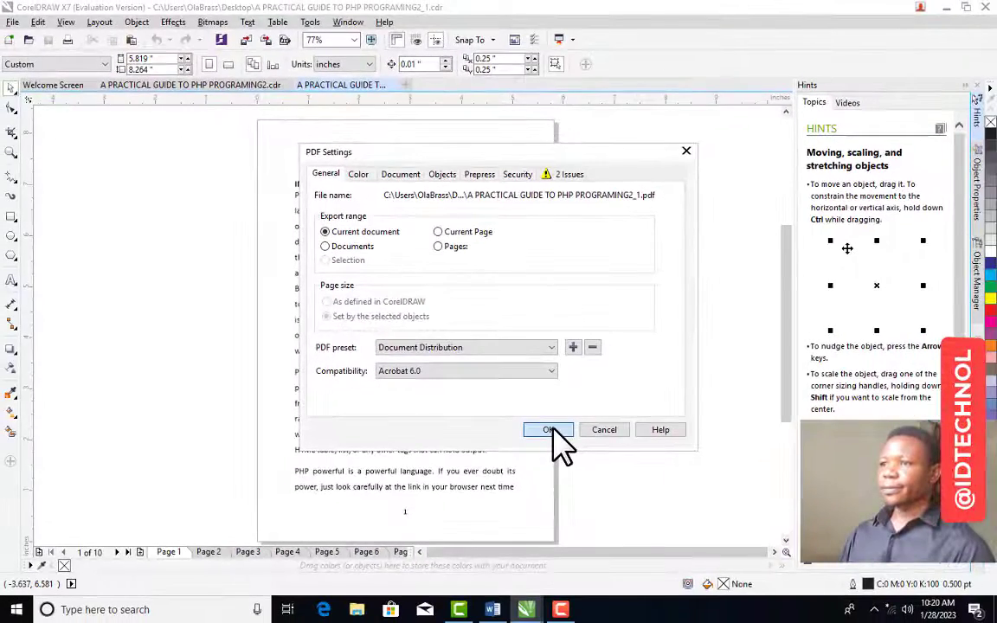
Step: Confirm PDF Settings to export the current document as a PDF
left_click(548, 430)
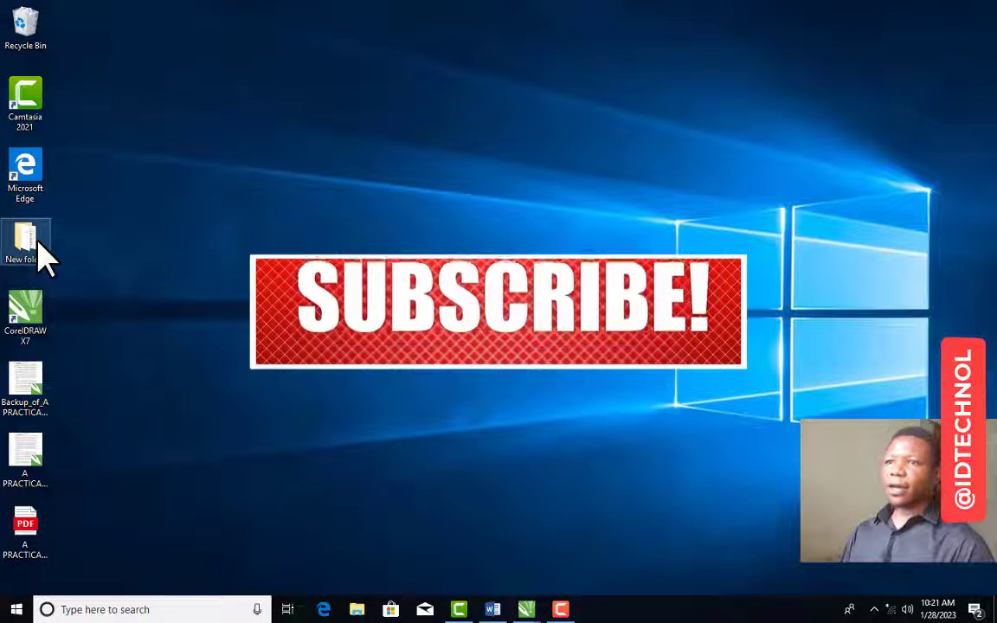
Step: From New folder, open the exported PHP guide PDF with Word
double_click(25, 238)
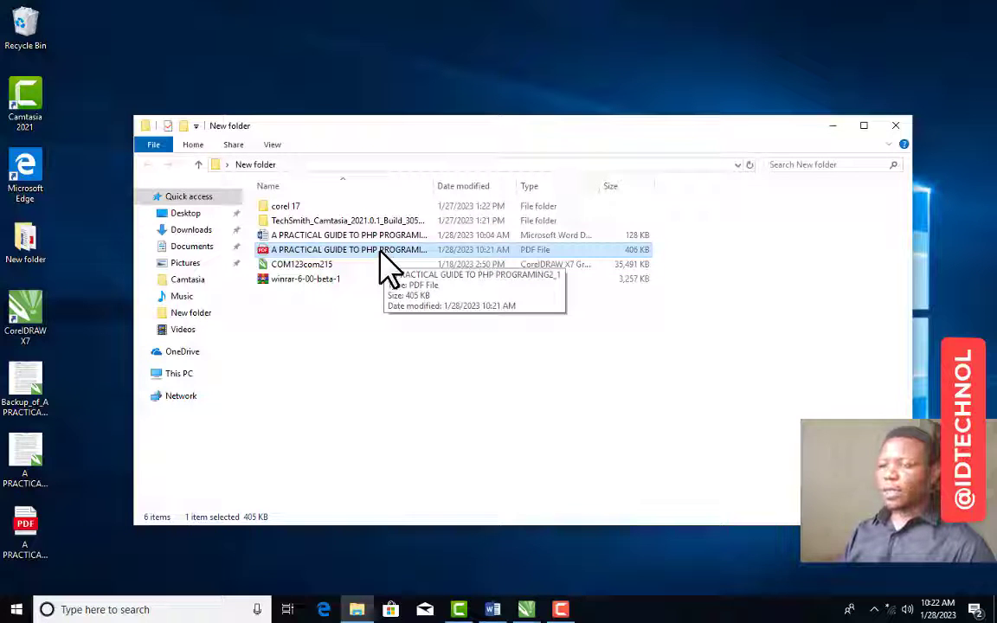
right_click(363, 250)
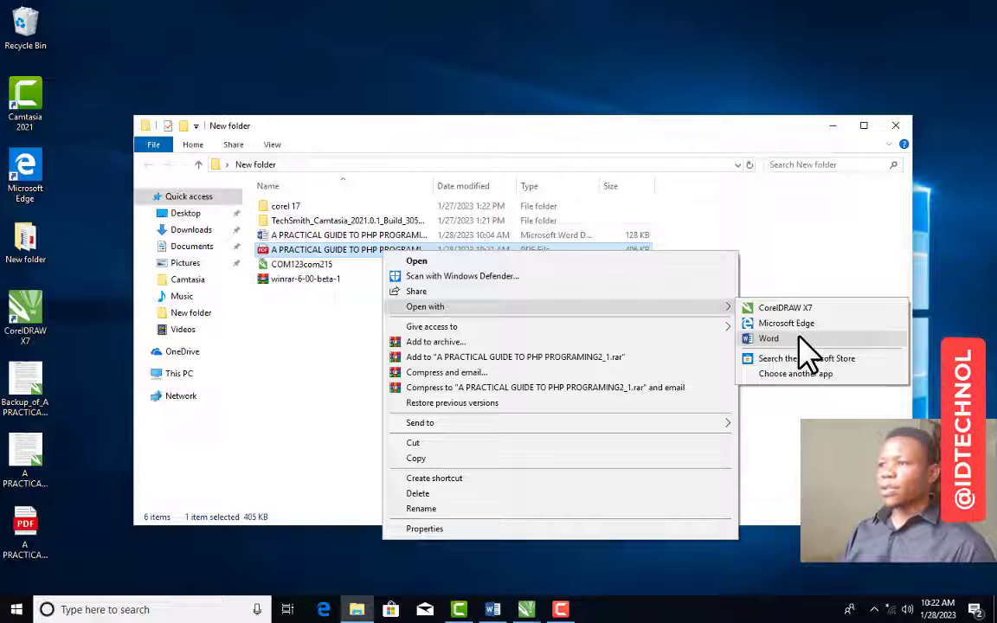
left_click(769, 338)
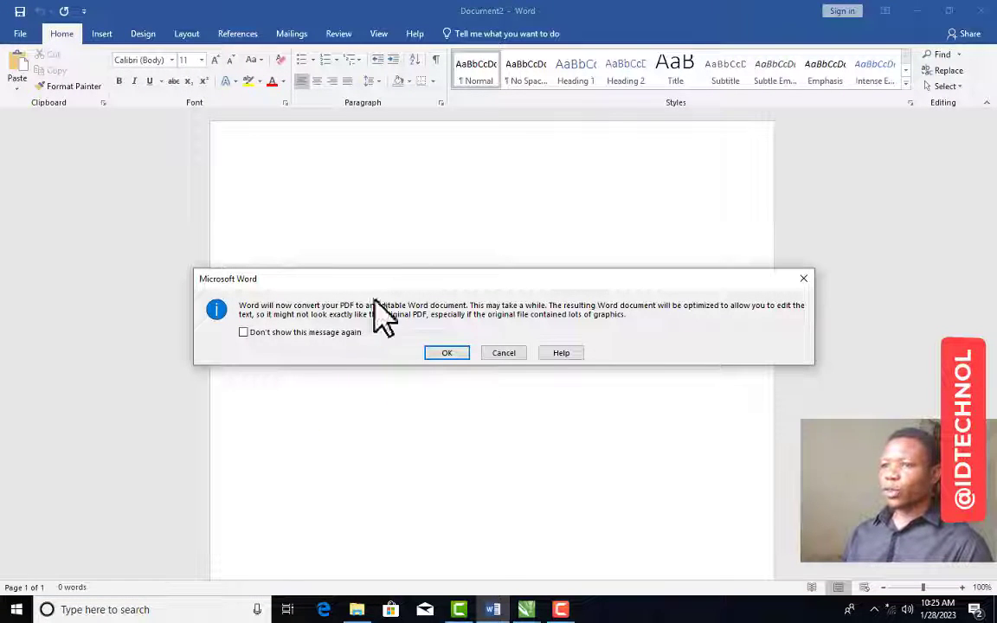
mouse_move(313, 344)
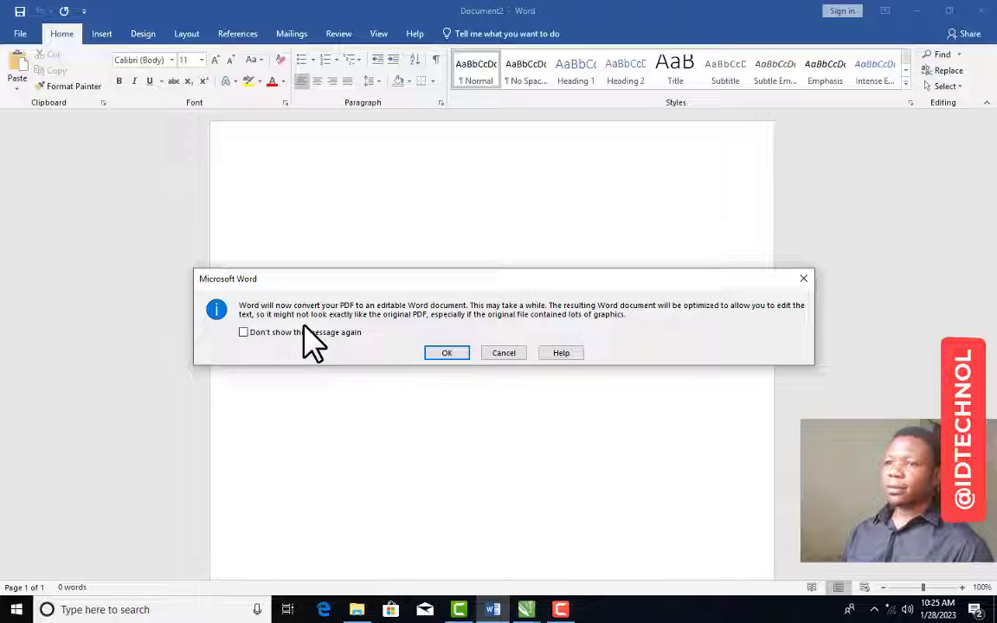
mouse_move(381, 336)
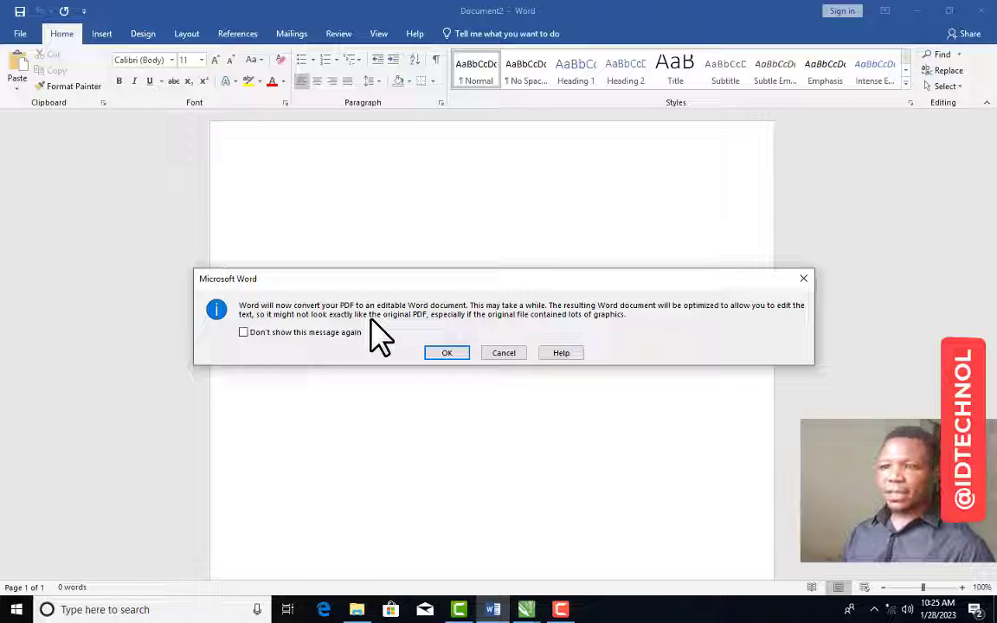
mouse_move(277, 350)
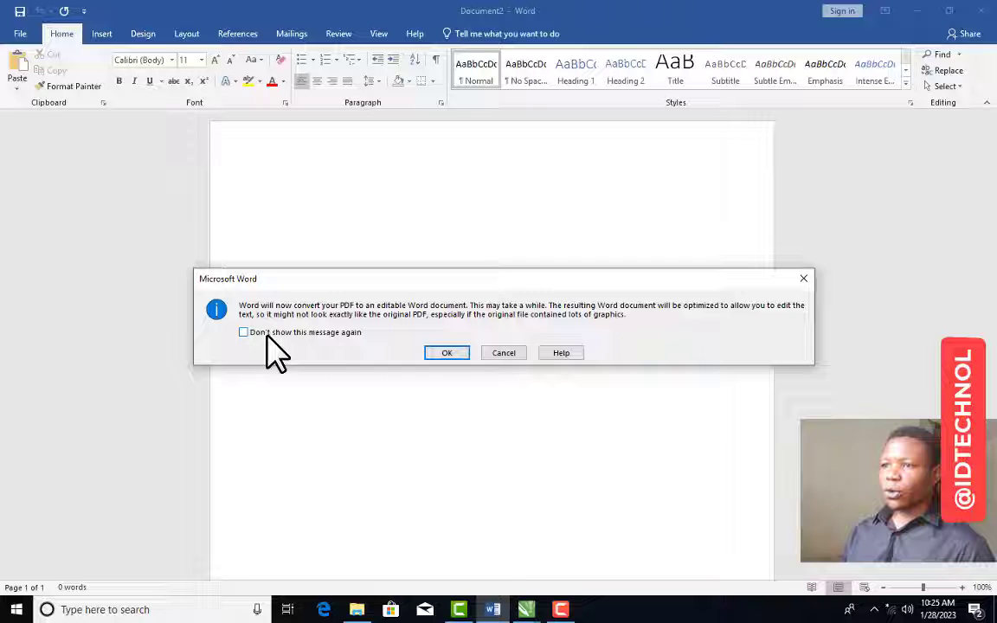
Step: Accept Word's prompt to convert the PDF into editable text
left_click(447, 352)
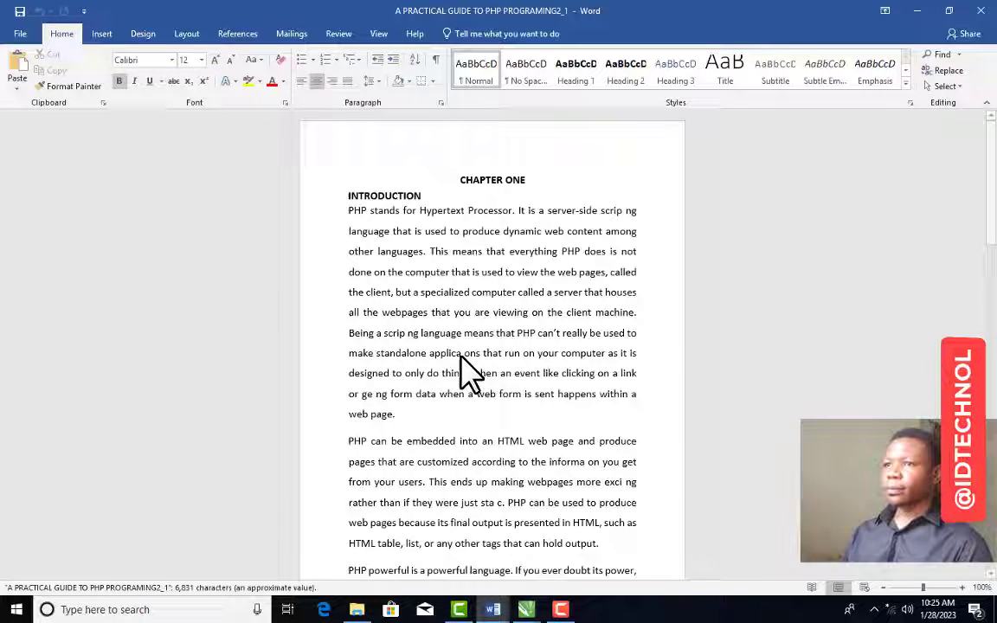
Step: Scroll the converted document down to Chapter Two, then reopen the PDF with Word
scroll("down", 3)
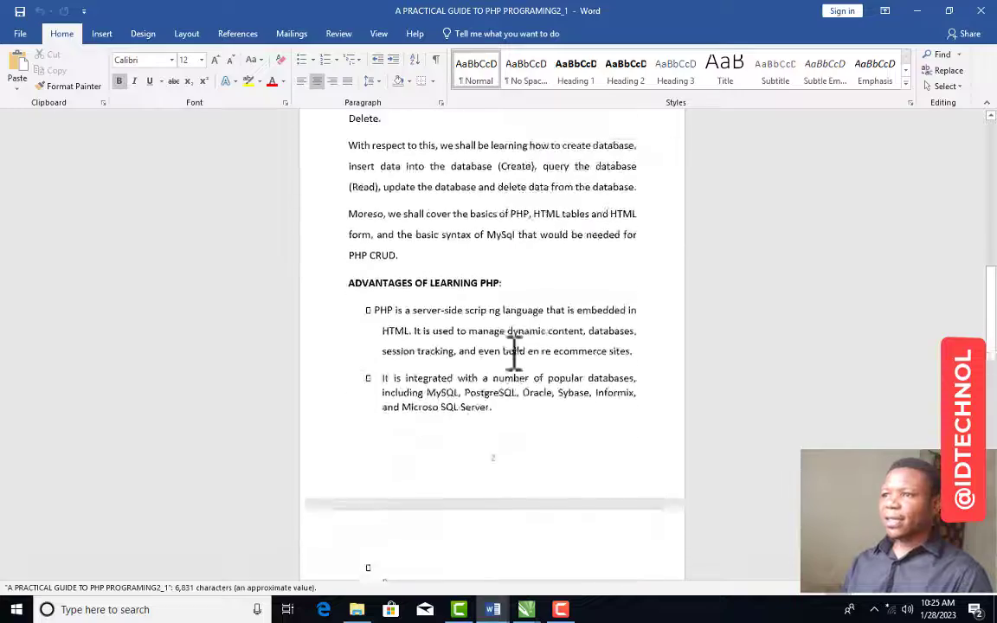
scroll("down", 3)
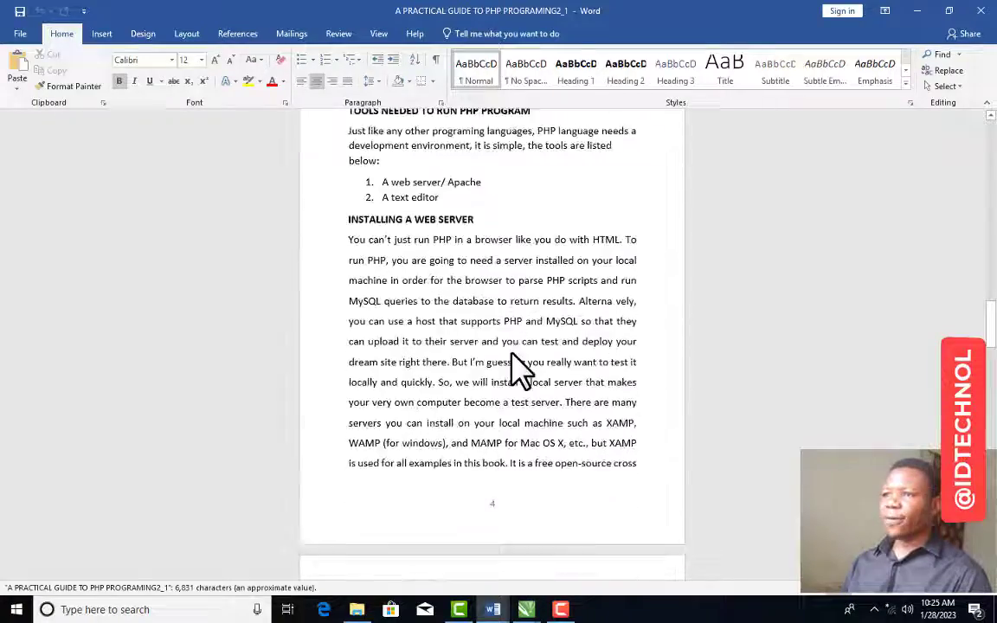
scroll("down", 3)
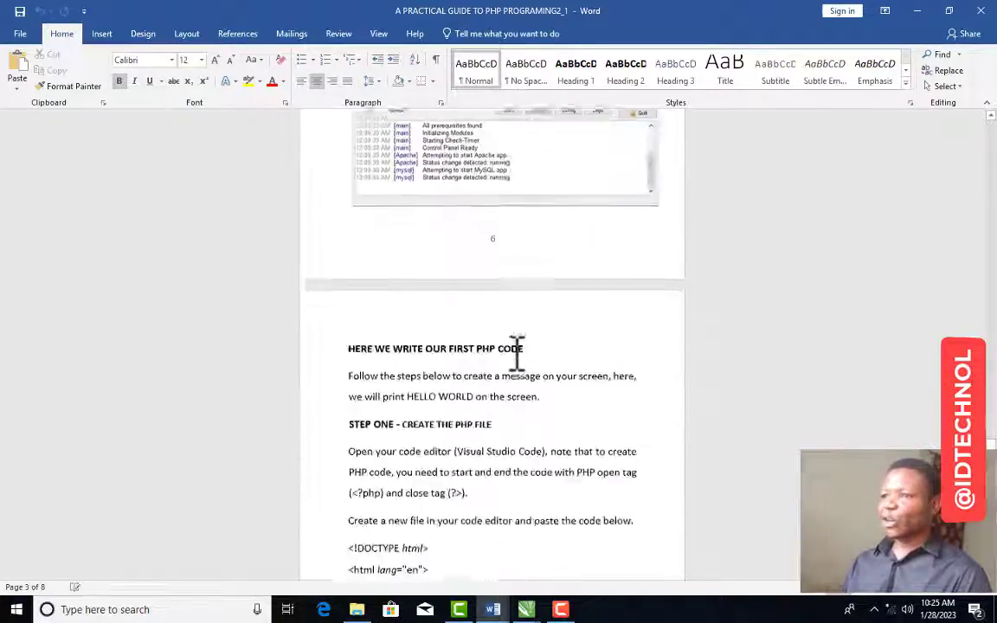
scroll("down", 3)
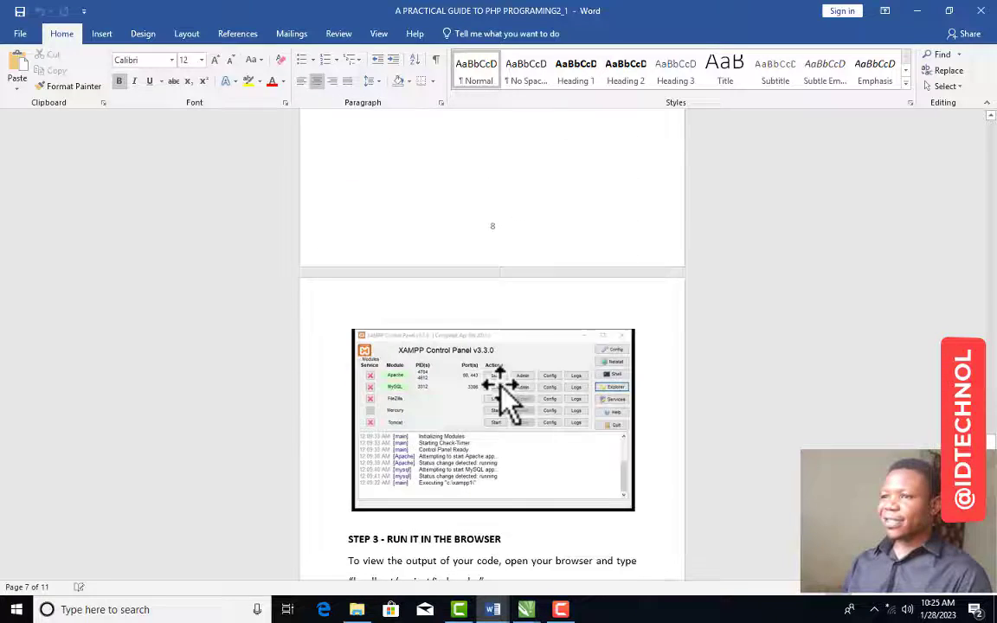
scroll("down", 3)
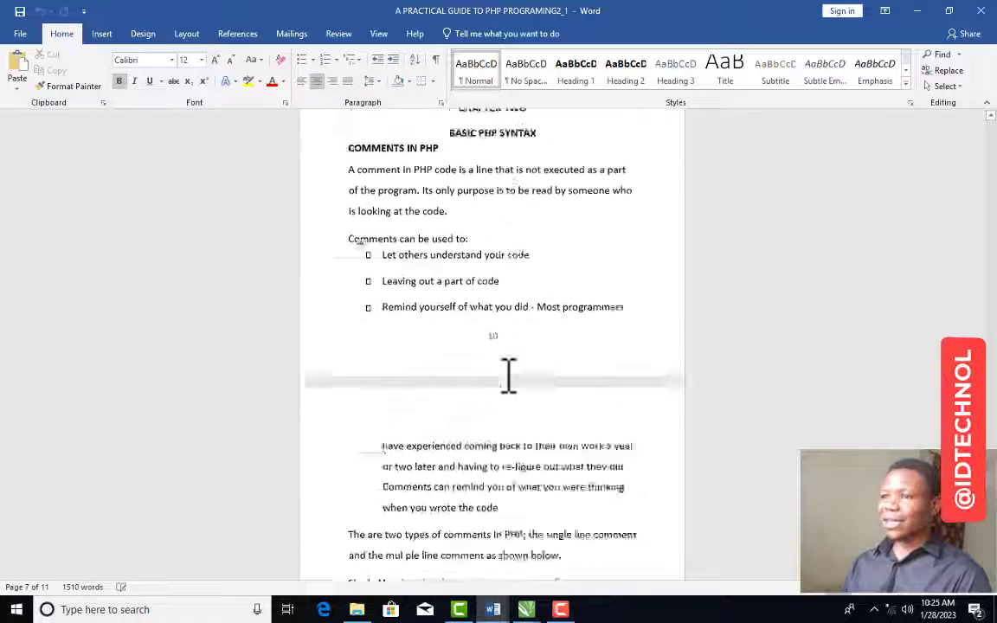
scroll("down", 3)
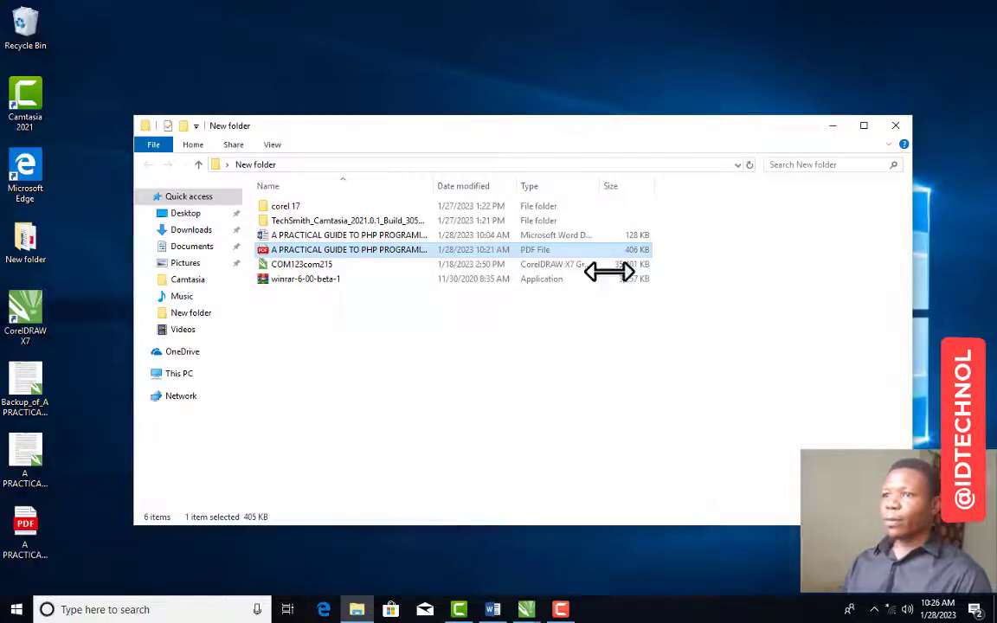
right_click(348, 249)
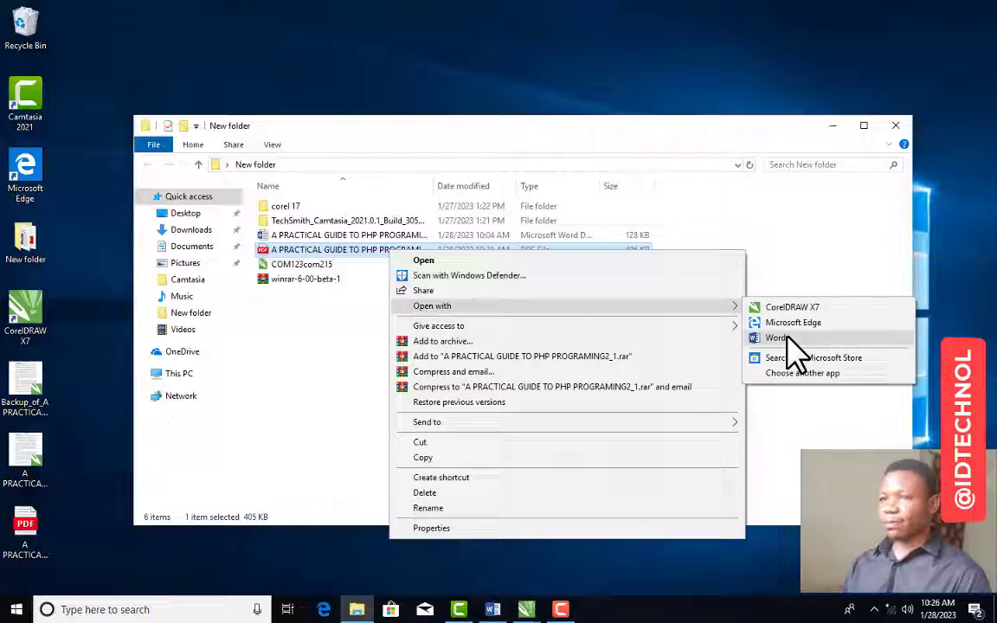
left_click(770, 337)
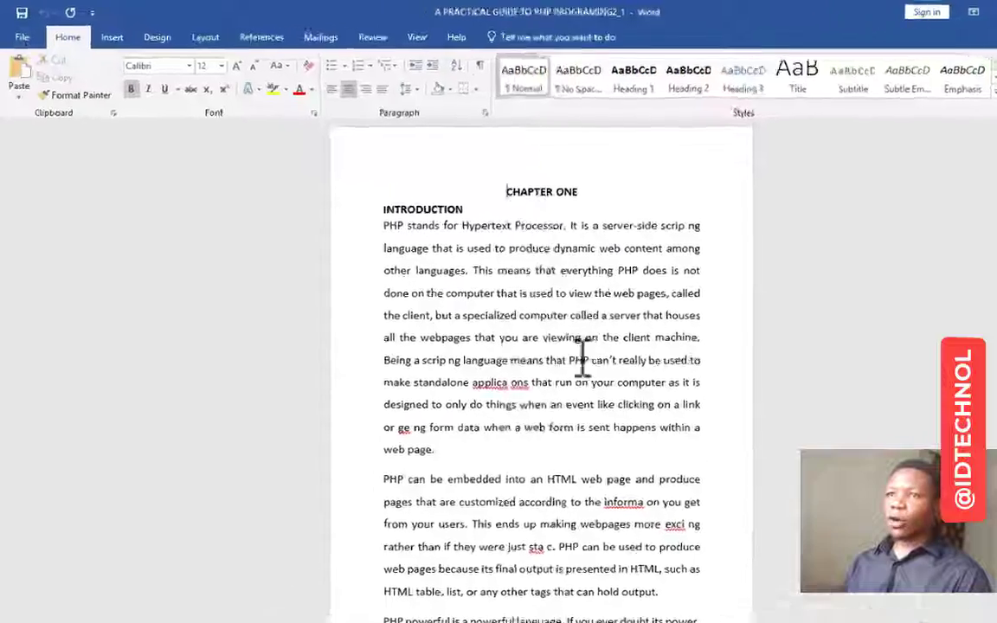
Step: Open the PHP guide PDF from Desktop > New folder via File > Open
left_click(19, 36)
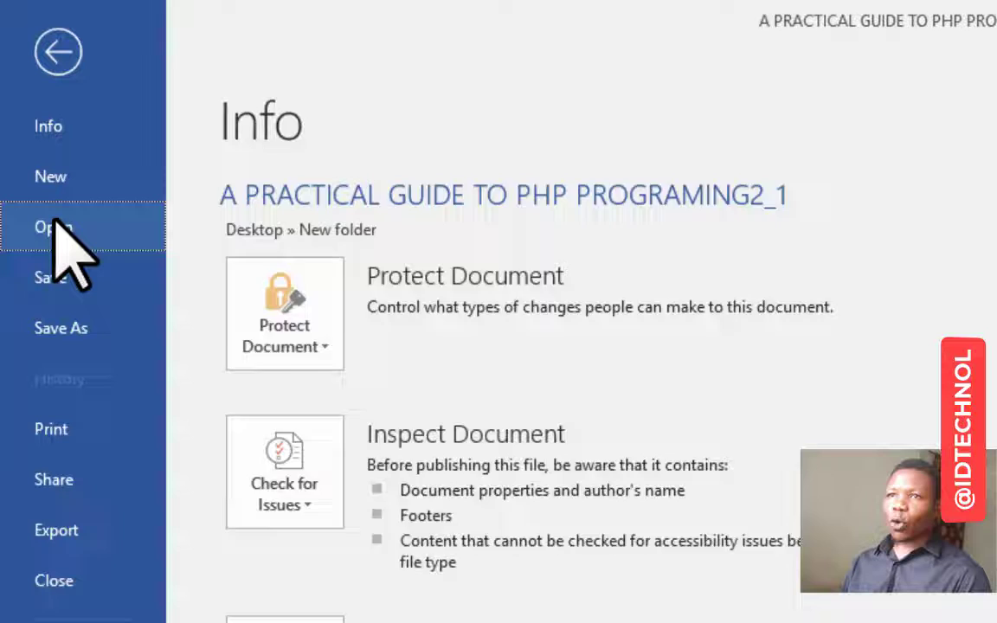
left_click(52, 226)
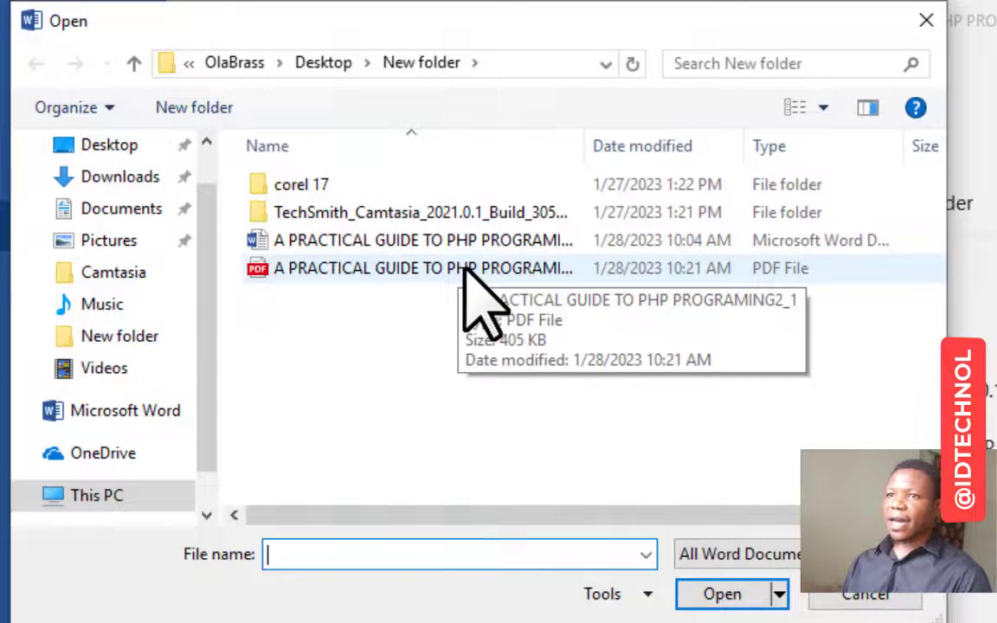
left_click(406, 268)
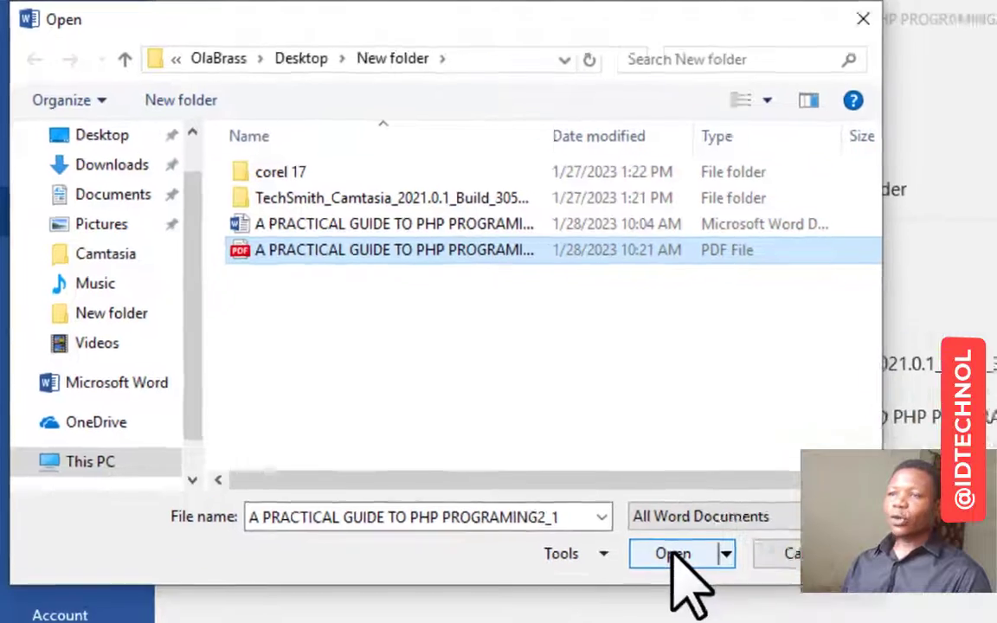
left_click(677, 553)
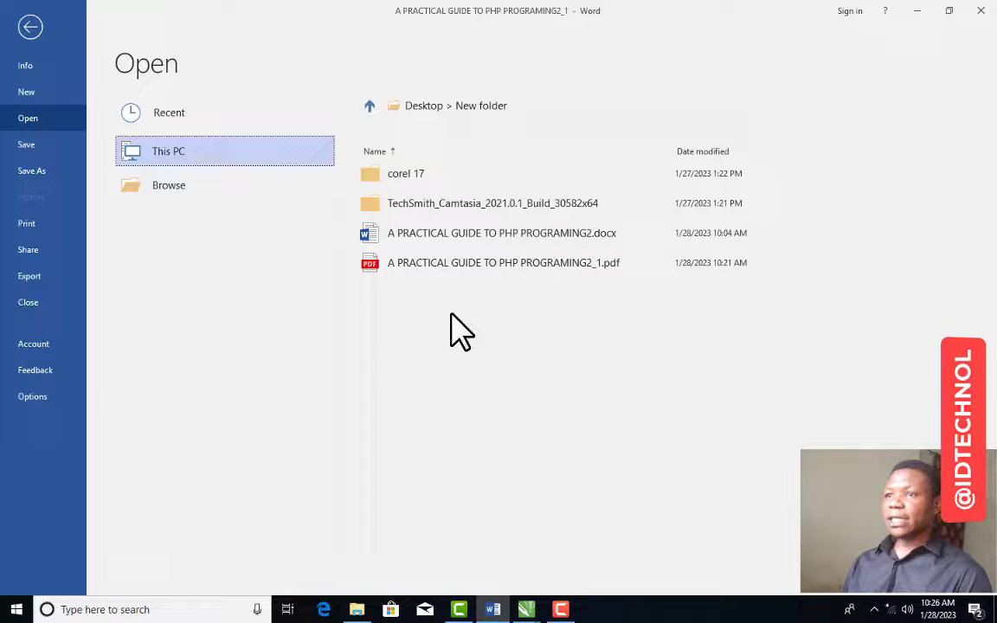
mouse_move(60, 130)
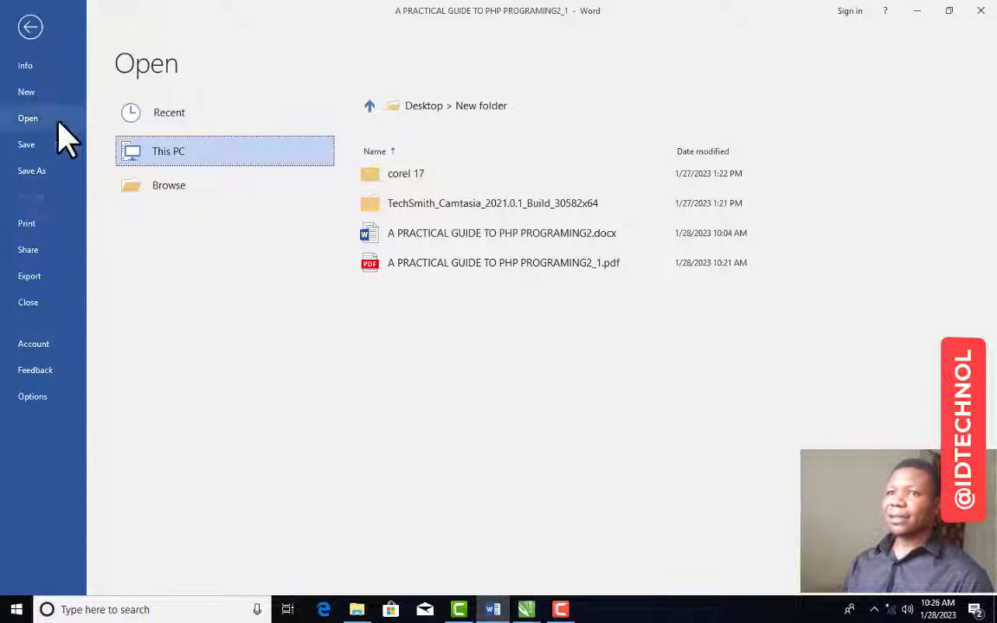